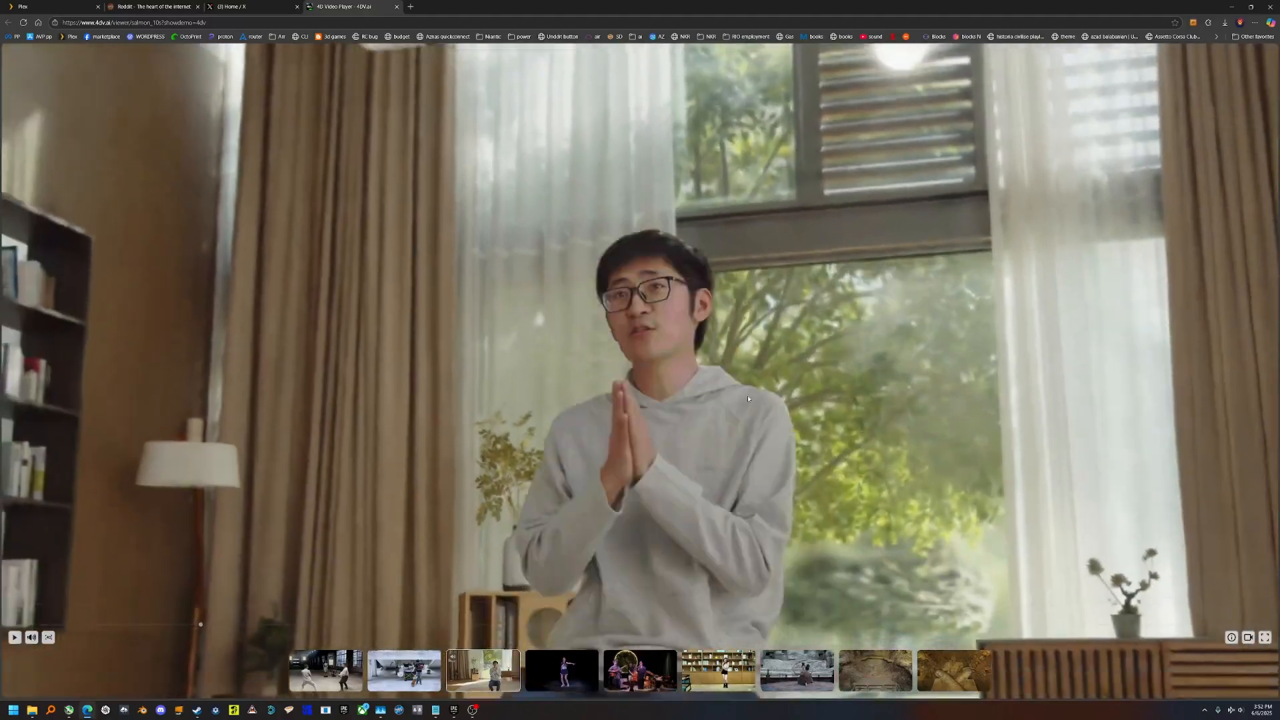
- Resume playback of the living-room volumetric clip from the player controls
left_click(11, 638)
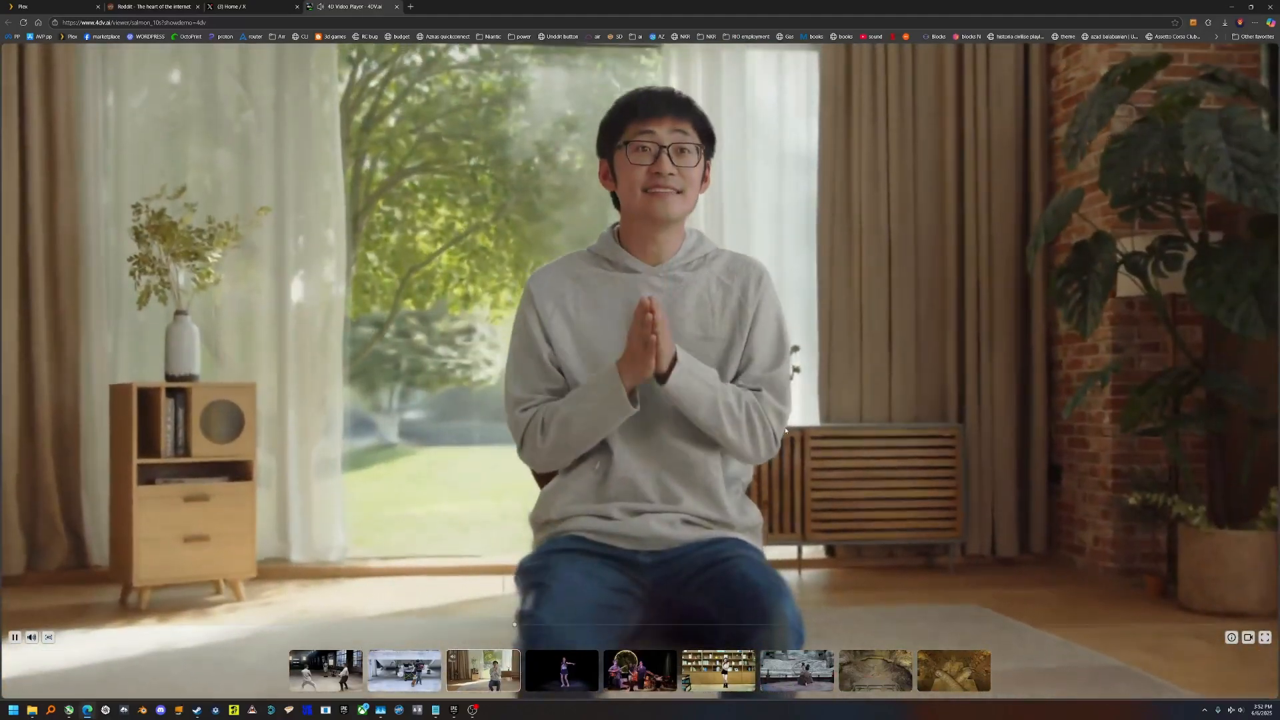